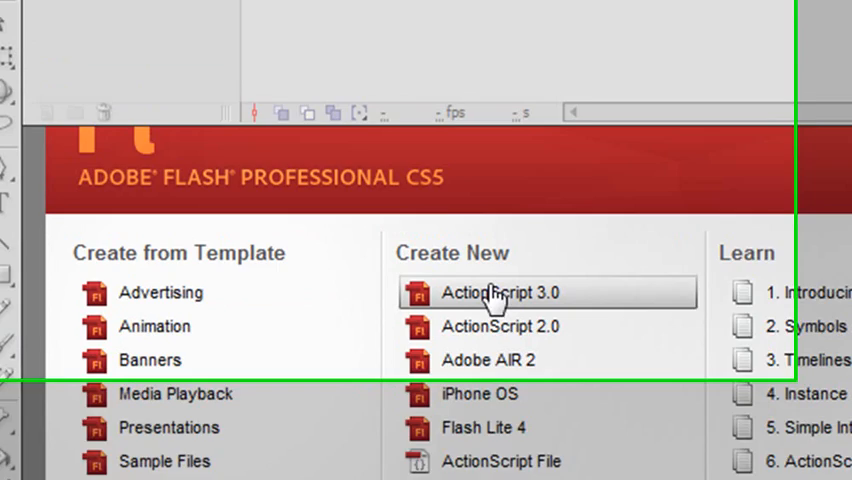
Start a new ActionScript 3.0 document and save it under the name MyFirstSite.
click(501, 292)
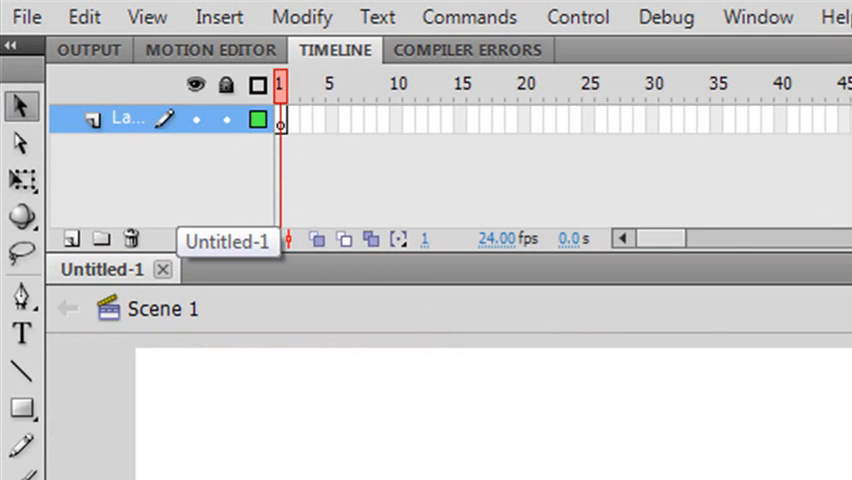
click(26, 17)
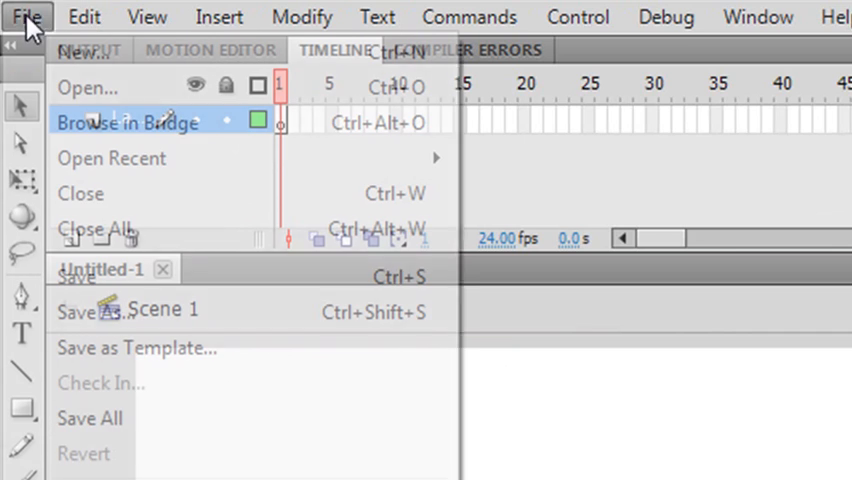
click(27, 17)
text(MyFirstSite)
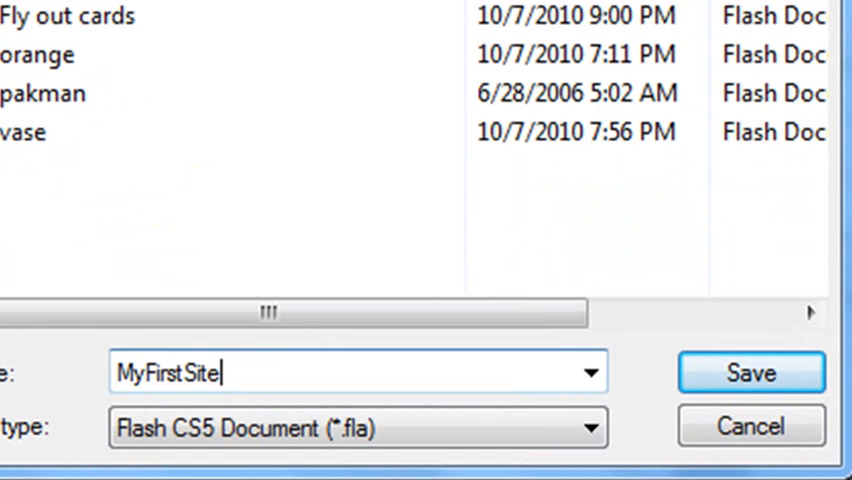
click(751, 372)
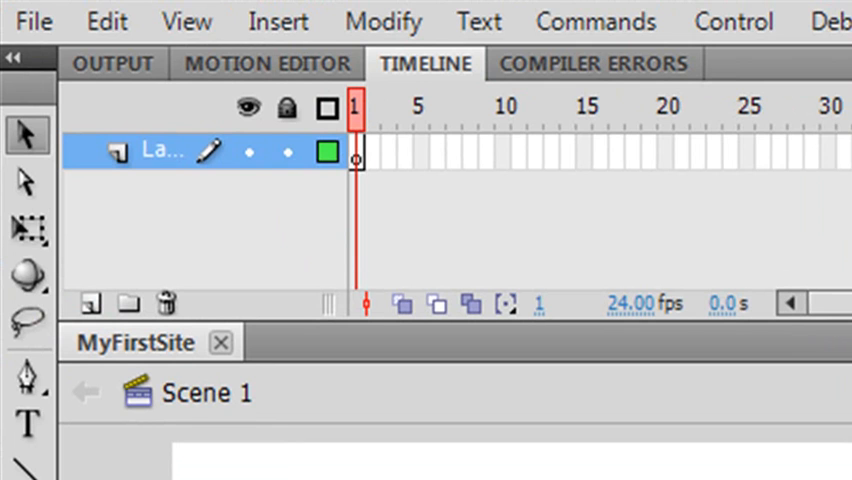
Rename Layer 1 in the Timeline to 'background'.
double_click(160, 152)
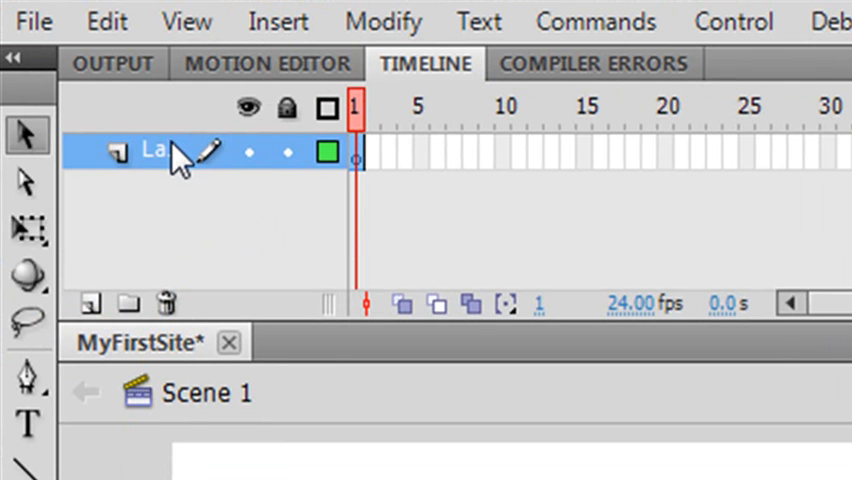
double_click(155, 152)
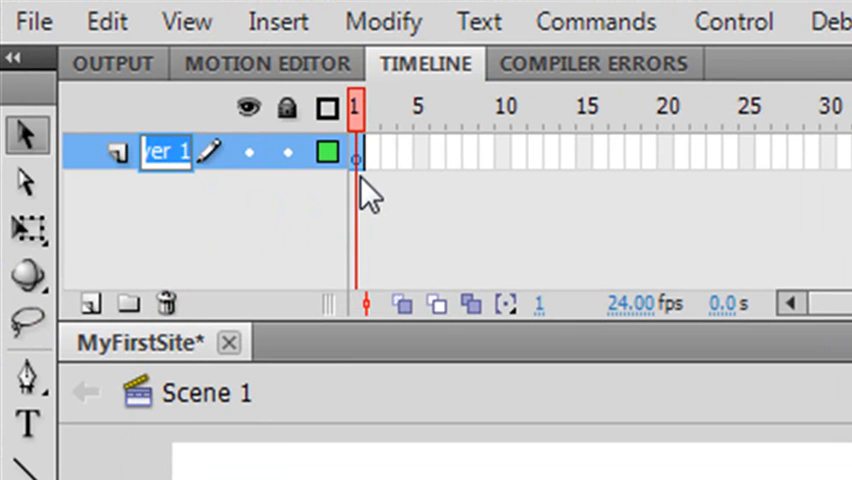
text(b)
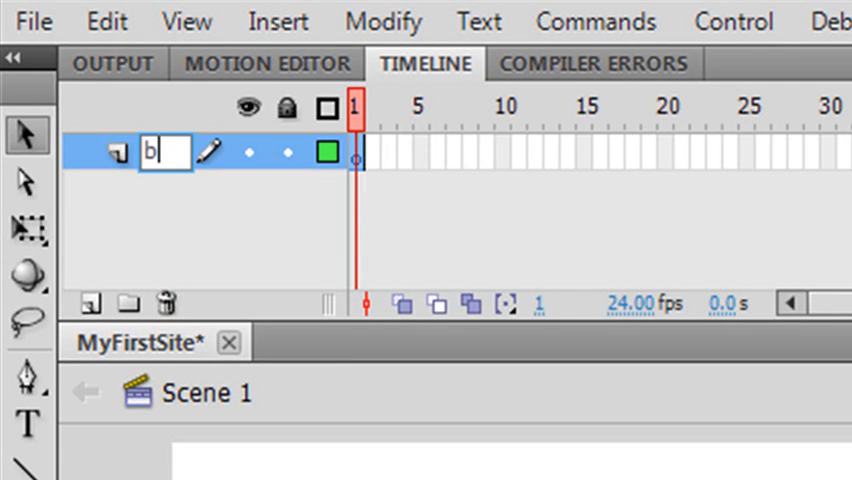
text(ound)
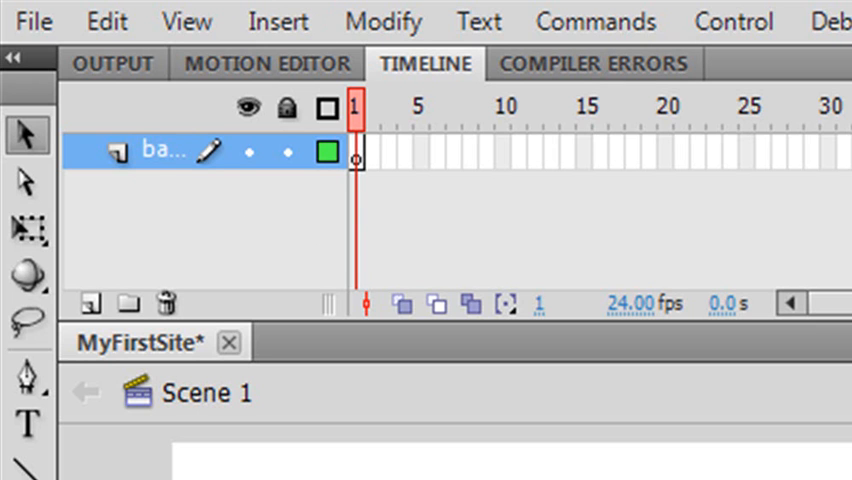
mouse_move(600, 440)
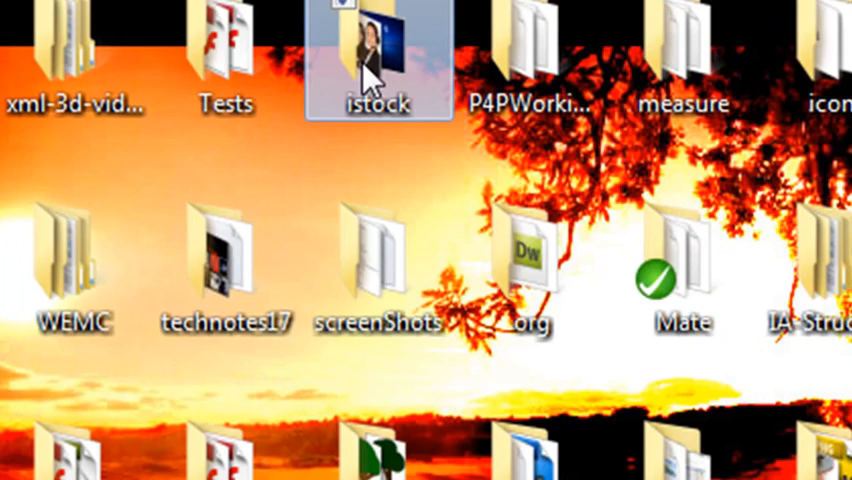
double_click(378, 50)
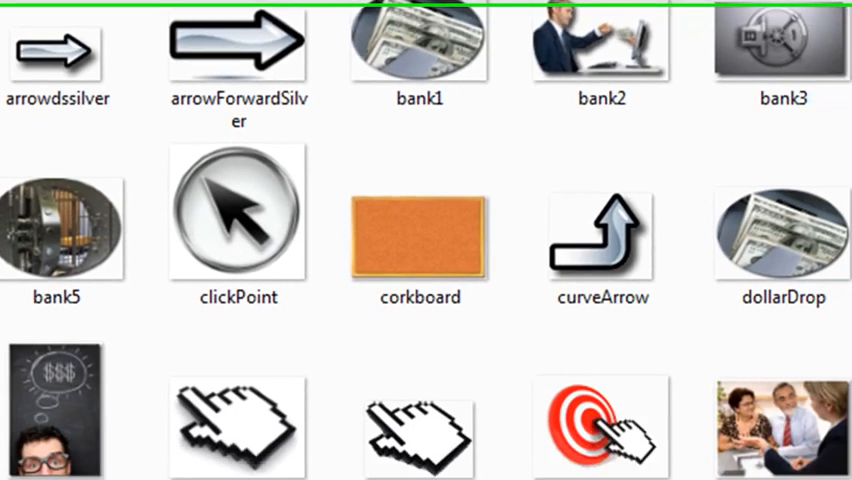
scroll(down, 3)
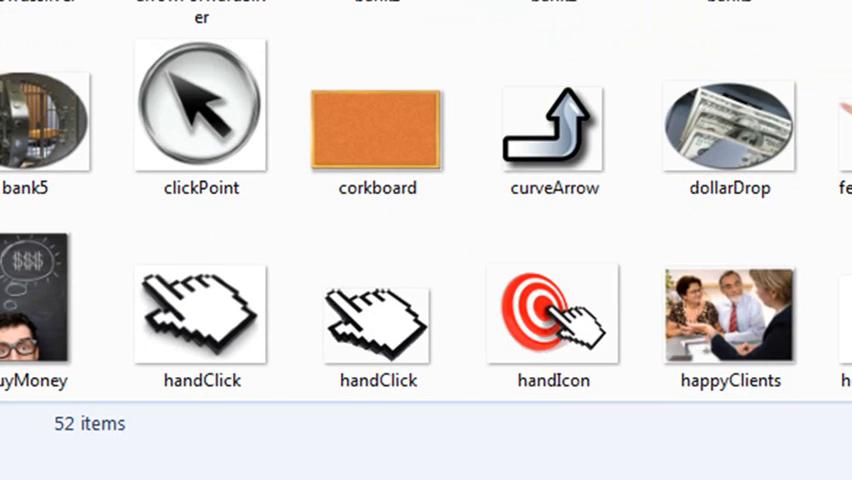
scroll(down, 3)
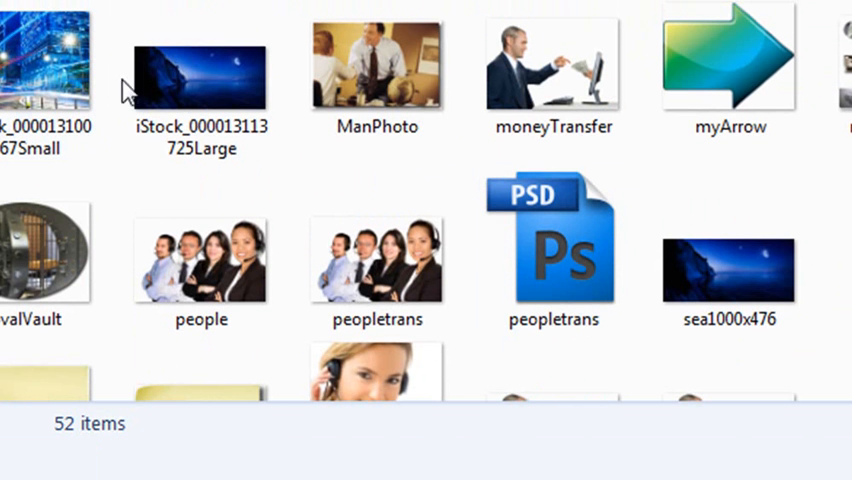
click(197, 75)
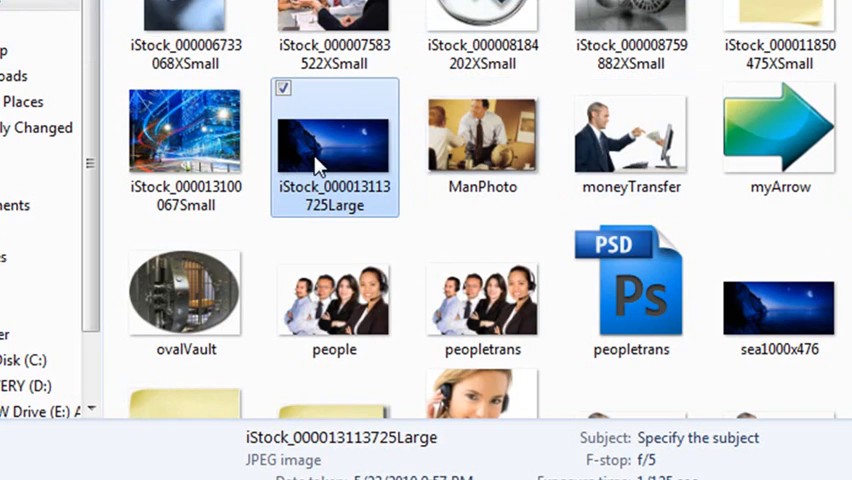
right_click(333, 147)
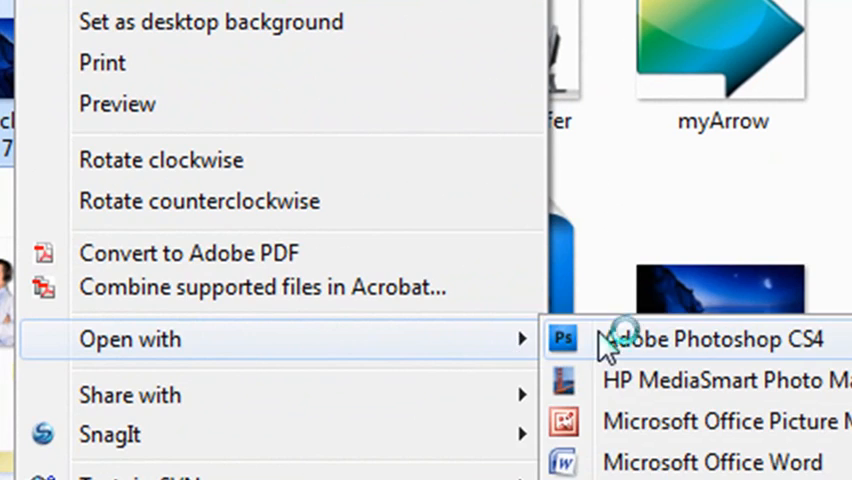
Open the sea photo in Photoshop CS4 and shrink it proportionally with Image Size.
click(712, 340)
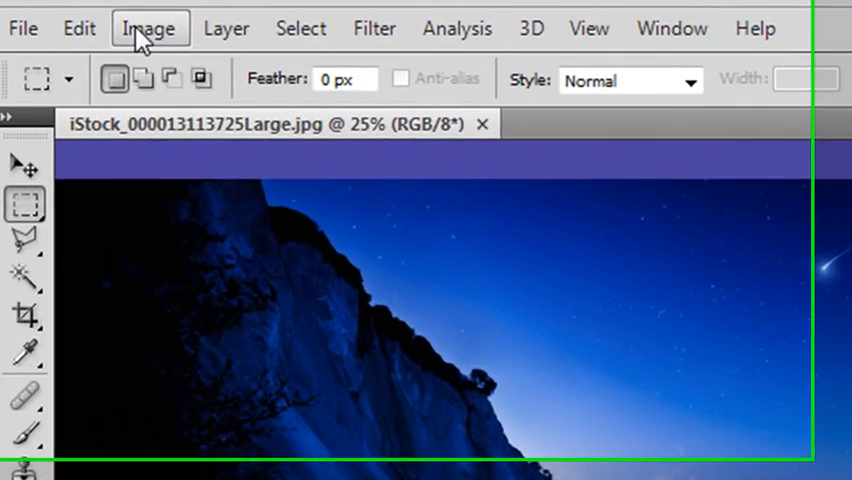
click(149, 28)
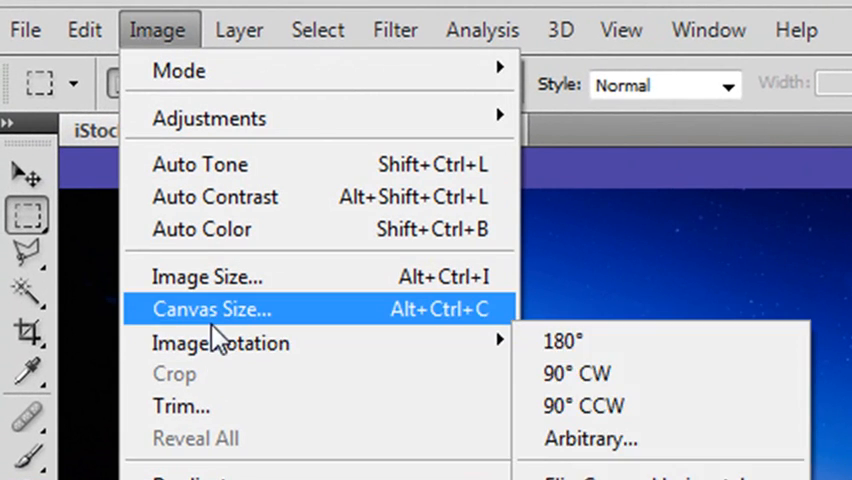
click(207, 276)
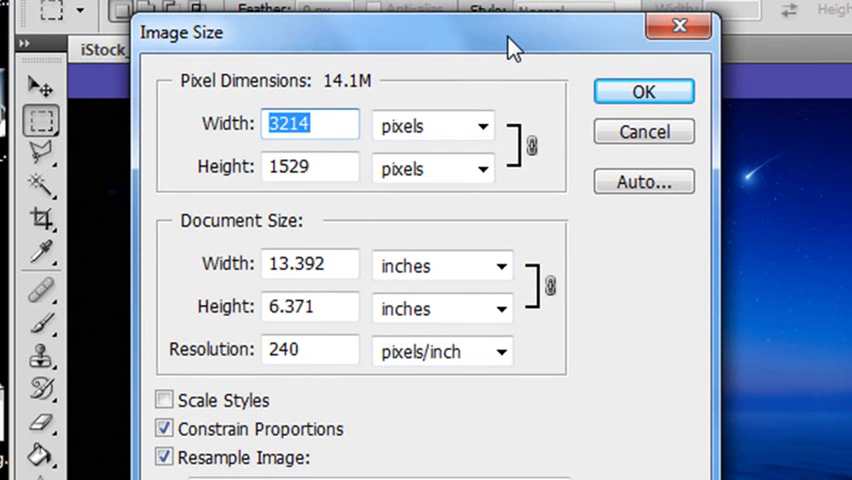
mouse_move(205, 135)
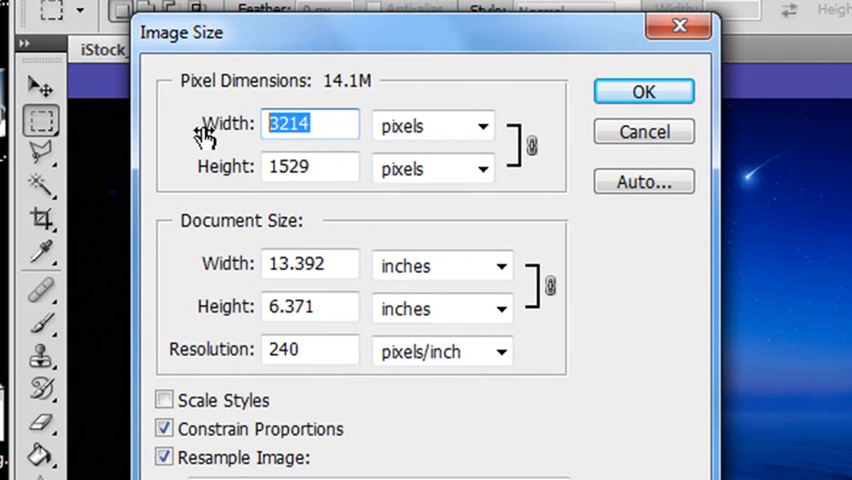
text(100)
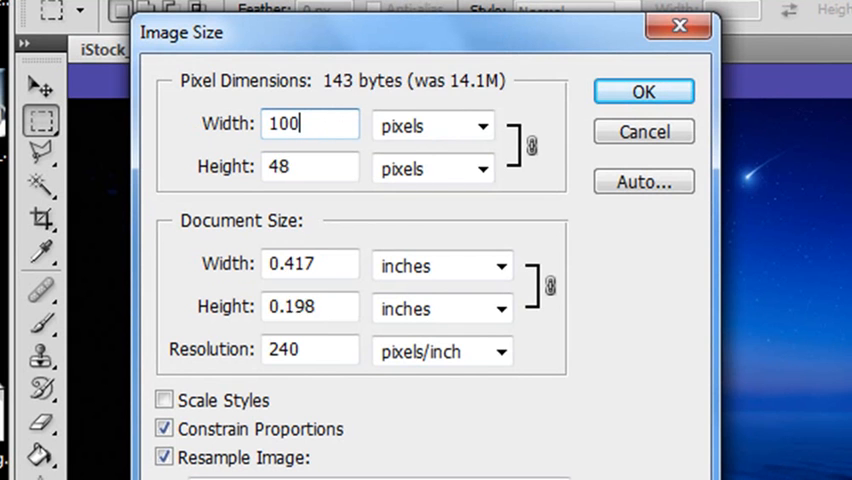
click(643, 91)
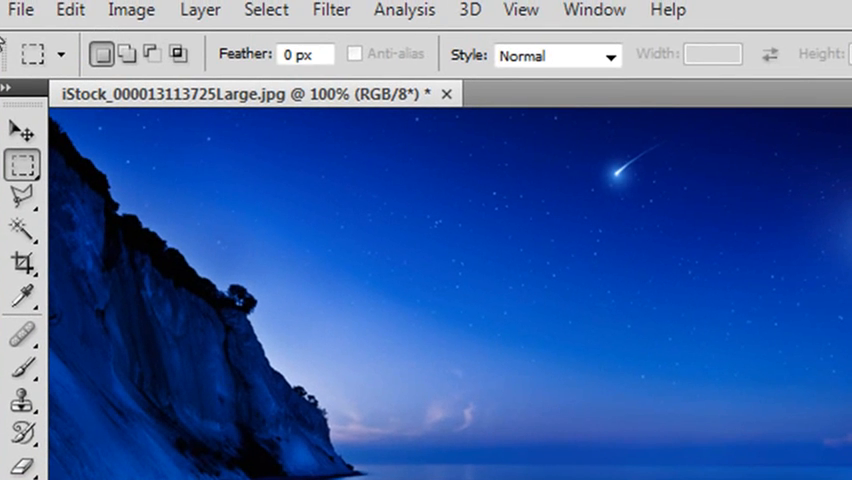
Open Save for Web & Devices and try PNG-24 format for the 1000 × 476 image.
click(20, 11)
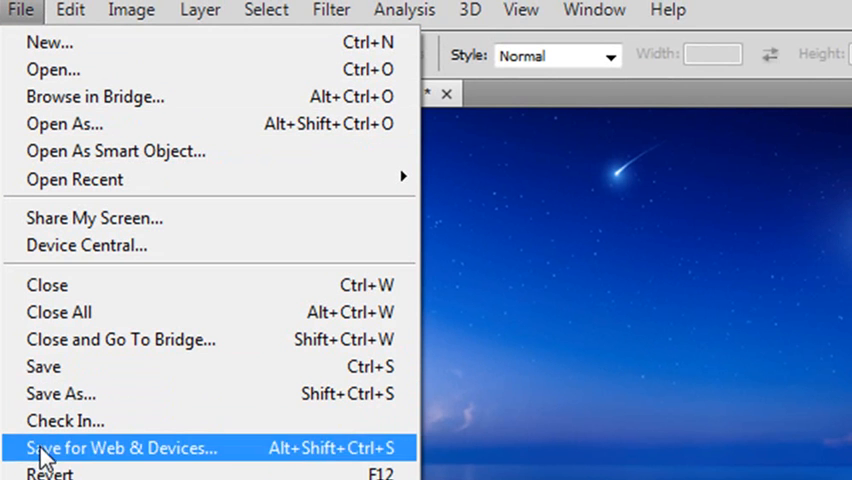
mouse_move(108, 465)
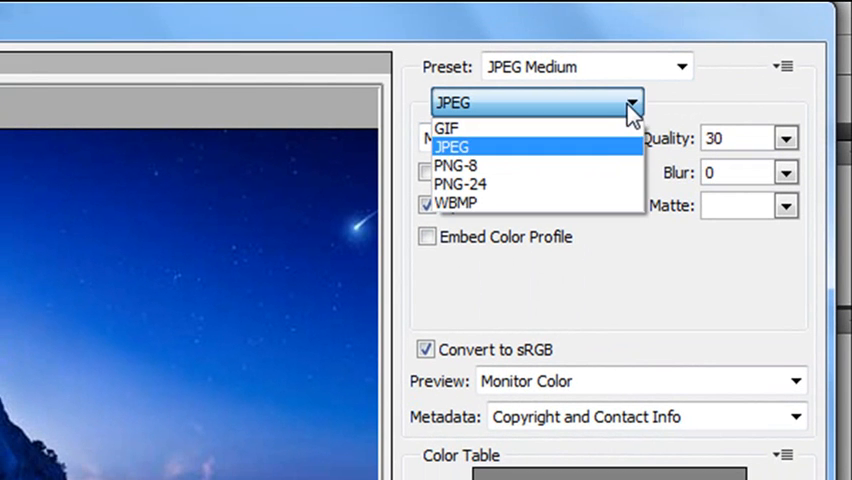
click(461, 183)
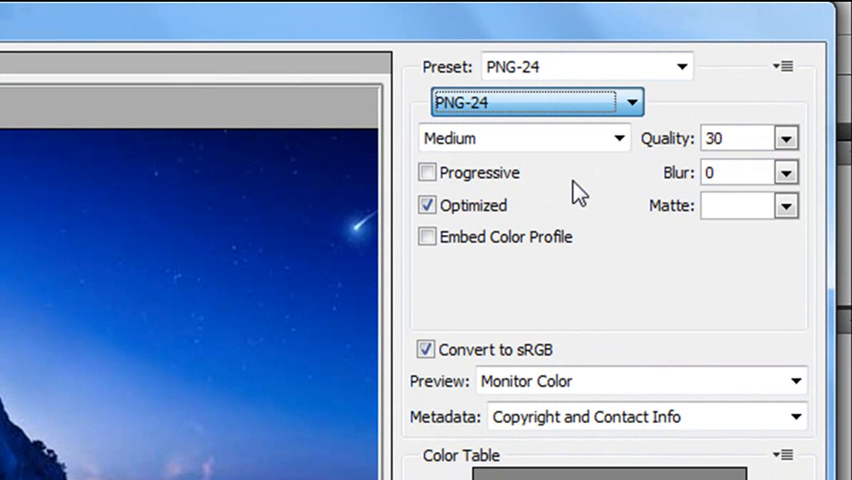
click(631, 102)
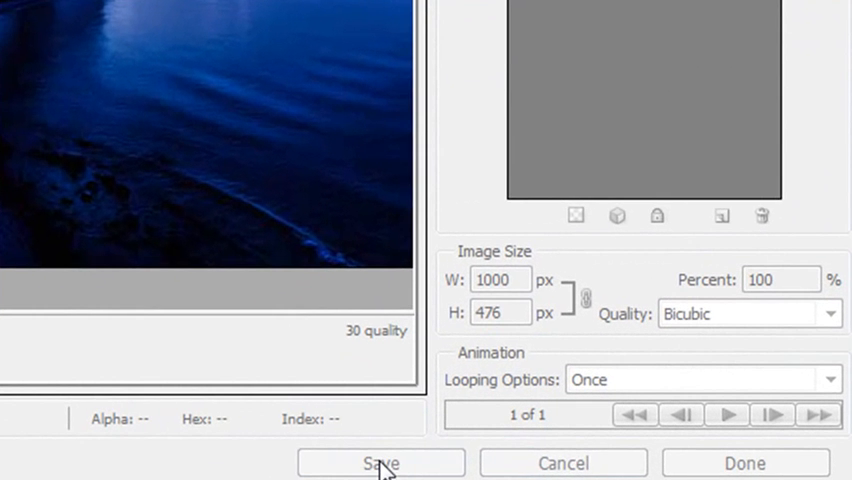
Save the web export as a JPEG named mySeaImage1000x476.
click(381, 463)
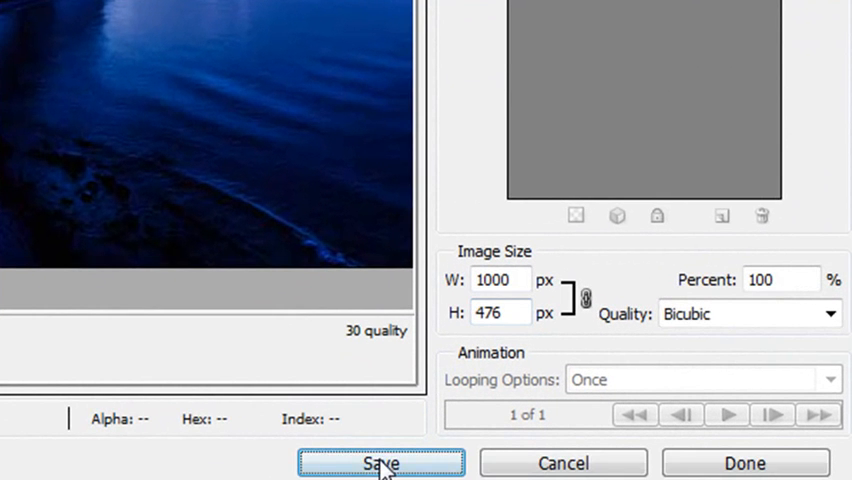
click(380, 463)
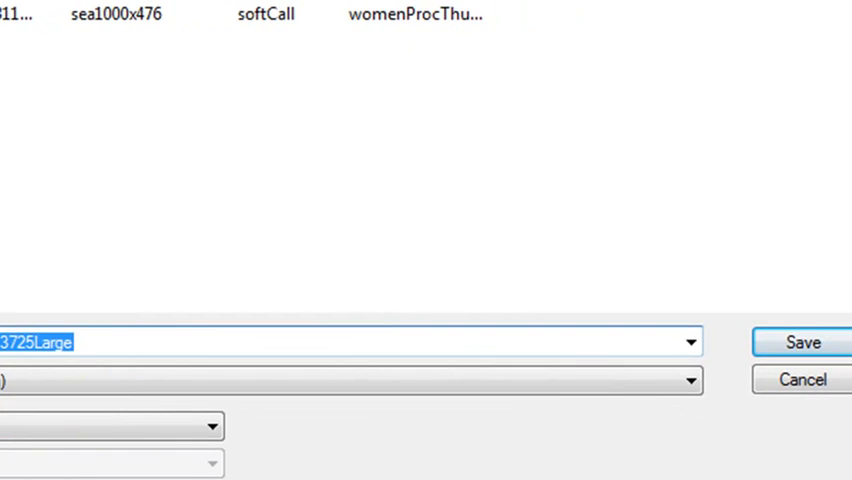
text(m)
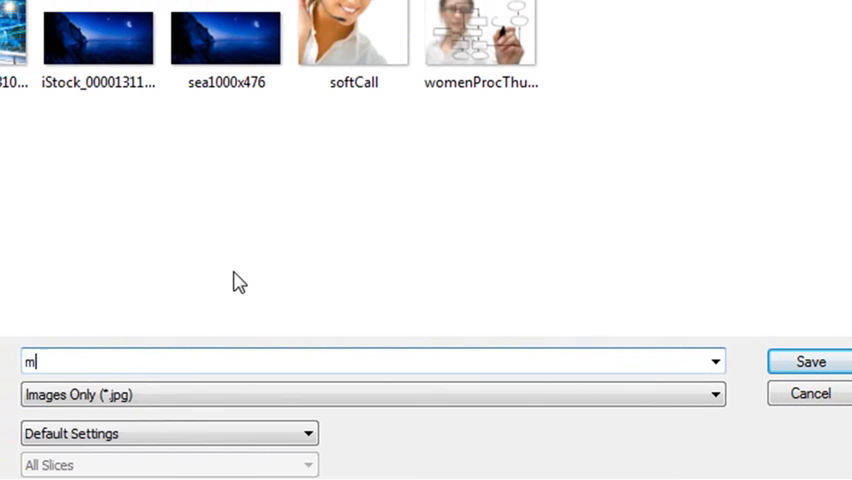
text(ySeaImage1000x)
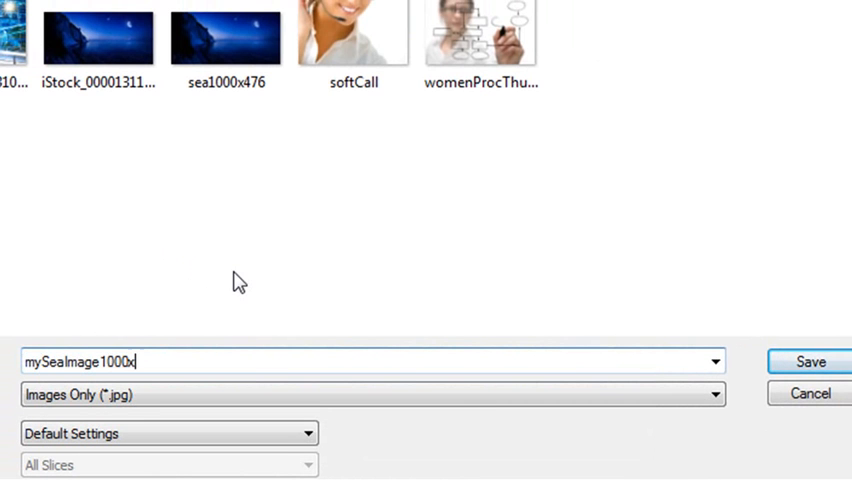
text(4)
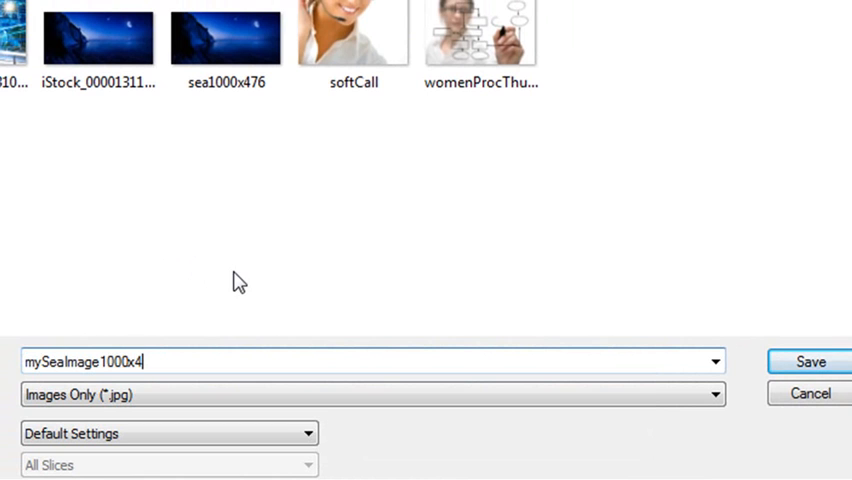
text(76)
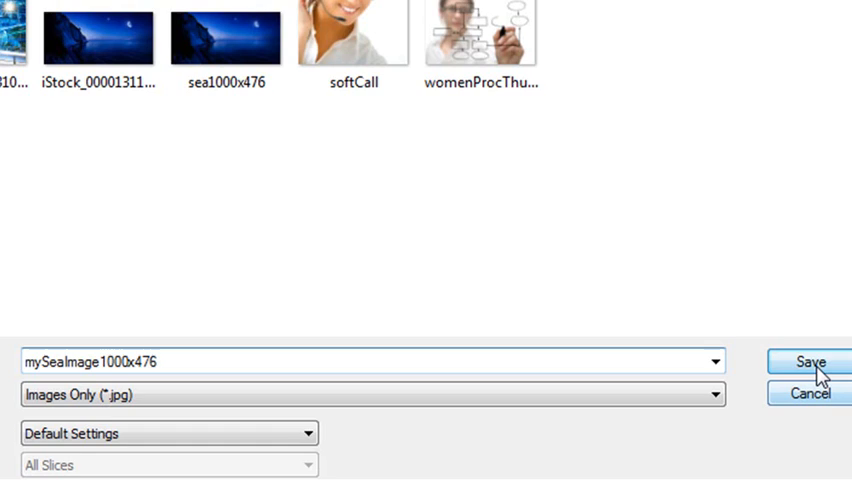
click(810, 362)
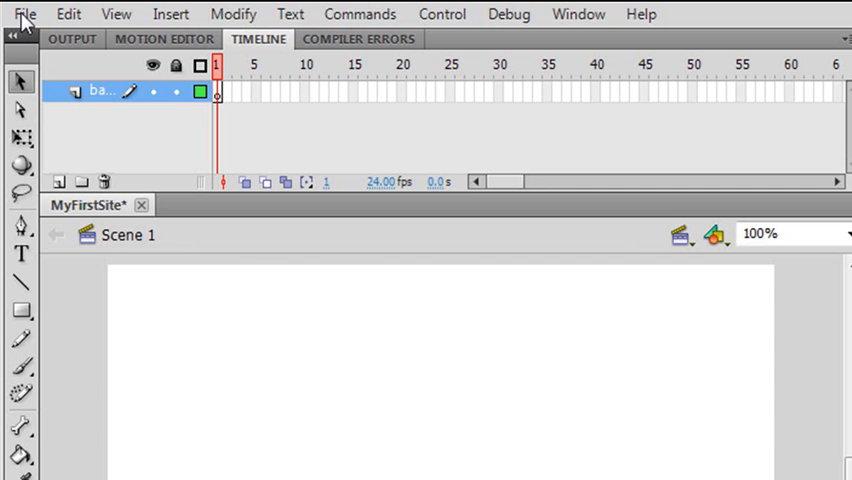
mouse_move(221, 112)
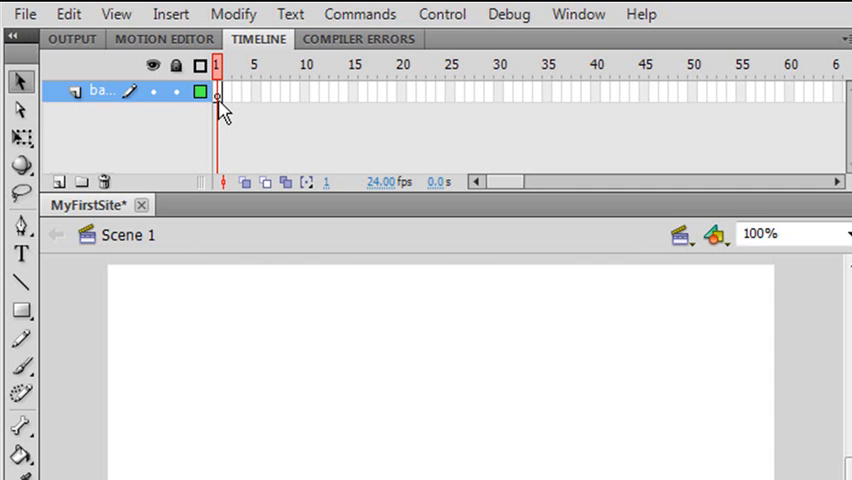
mouse_move(25, 14)
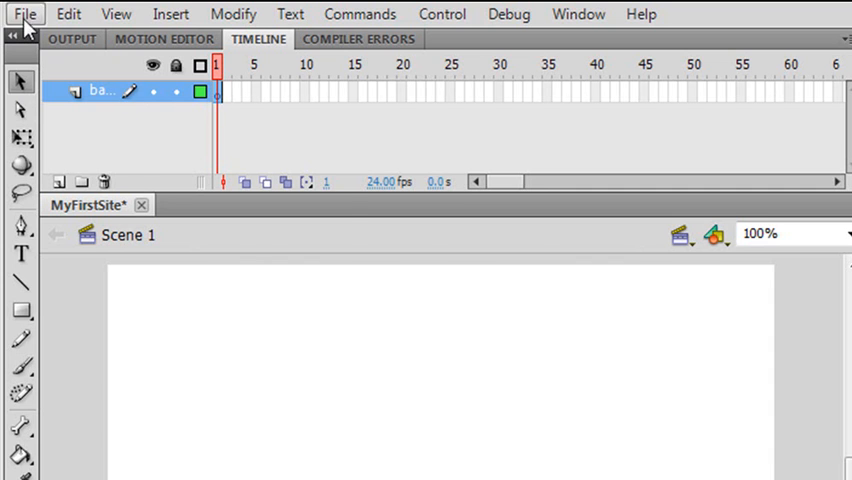
Return to Flash to show MyFirstSite's 550 × 400 stage at 24 fps.
click(25, 13)
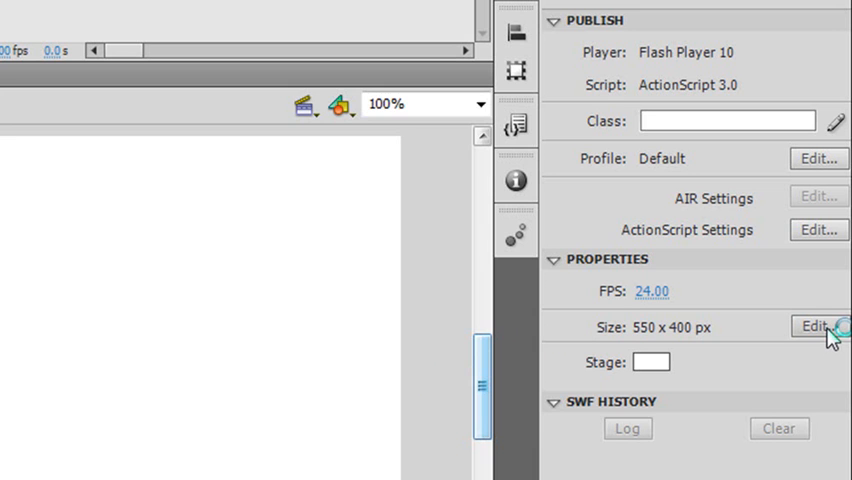
Set the document stage dimensions to 1000 × 476 pixels.
click(817, 326)
text(1000)
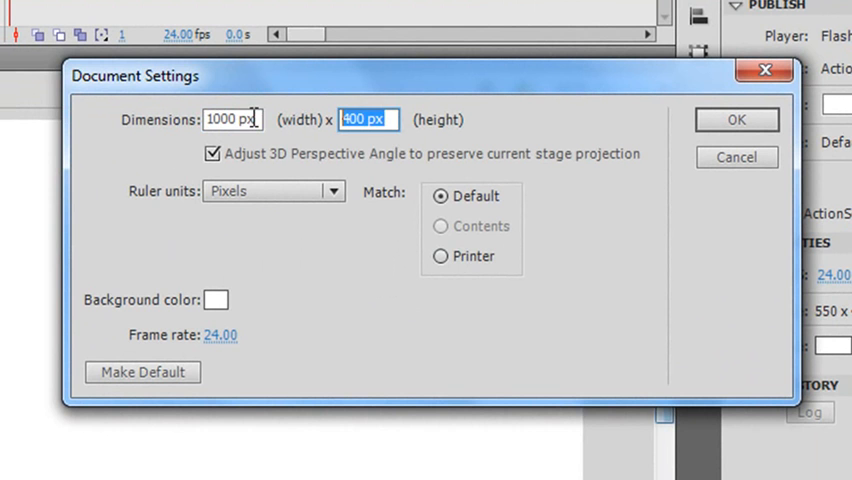
text(4)
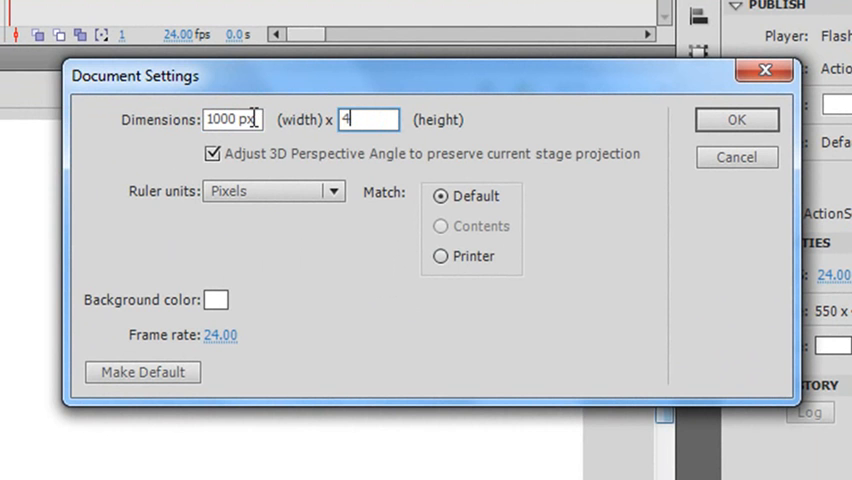
text(76)
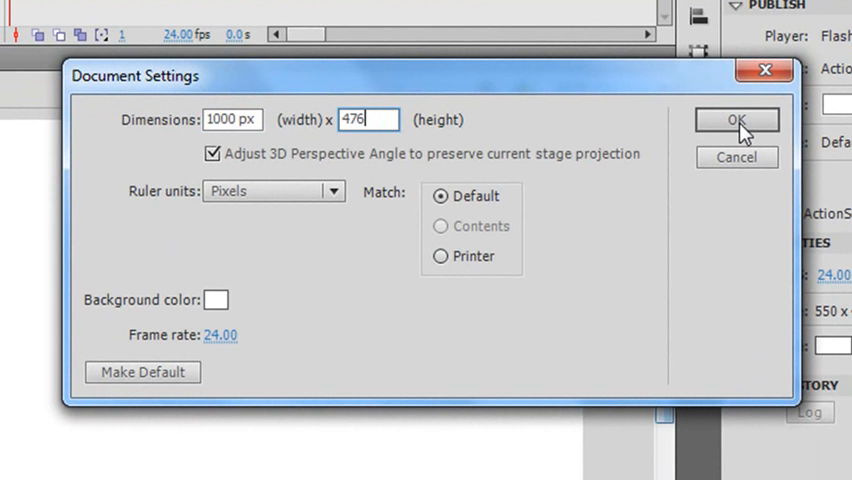
click(737, 120)
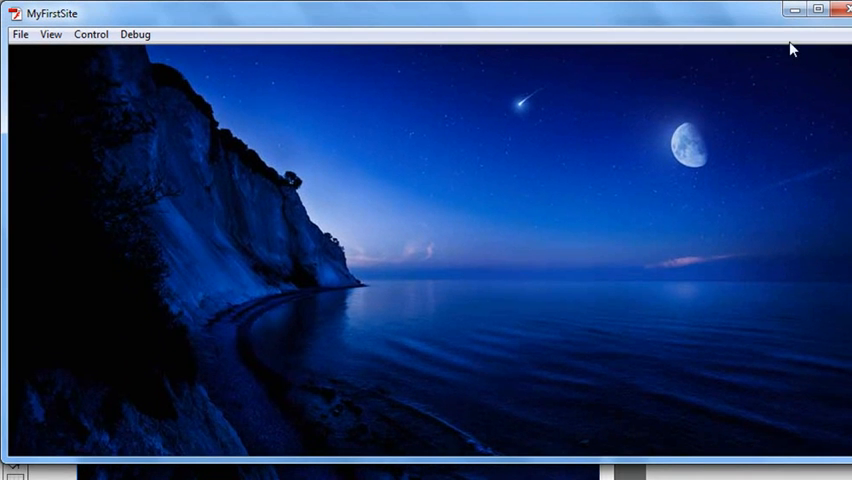
mouse_move(738, 316)
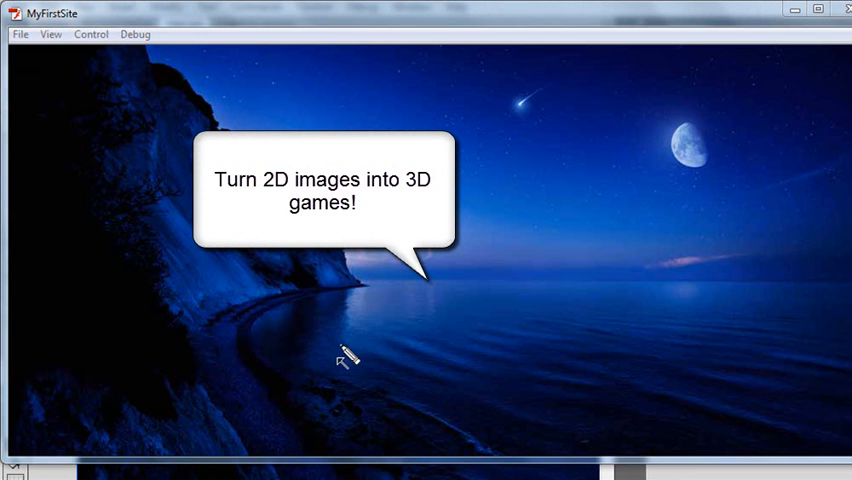
Position the imported sea photo on the stage as the background.
drag(340, 360, 615, 335)
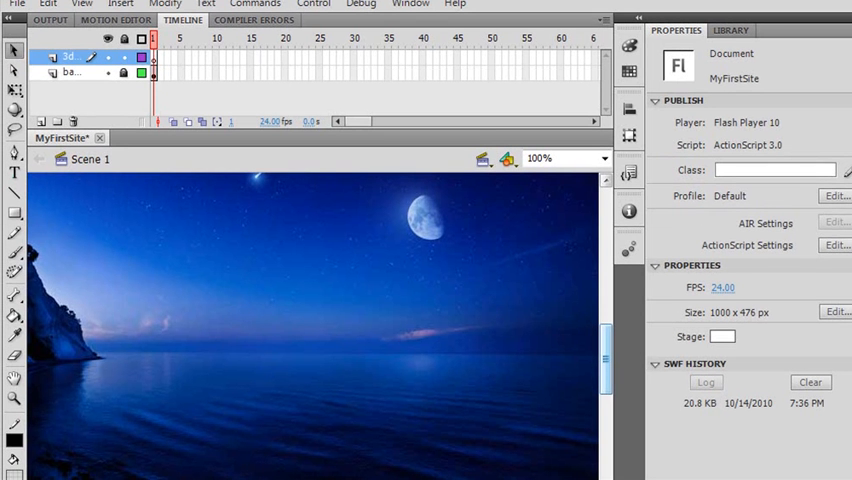
Draw a red rectangle over the lower water and convert it to movie clip seatingPlane.
click(14, 212)
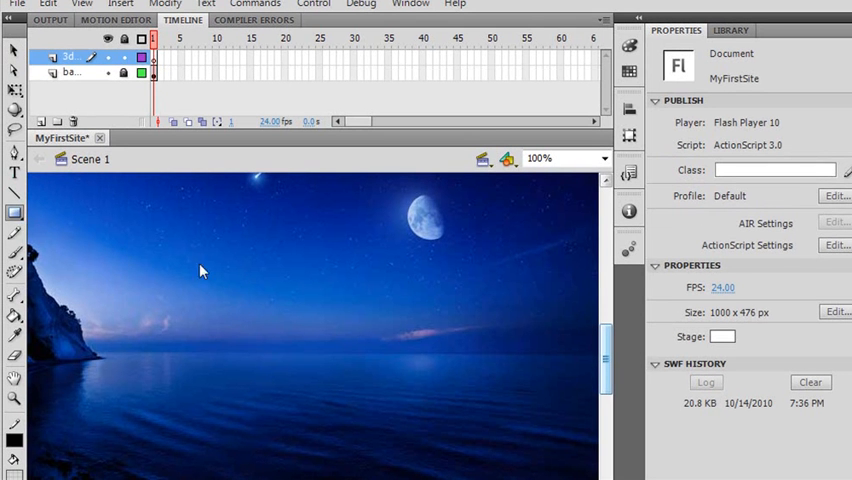
click(14, 213)
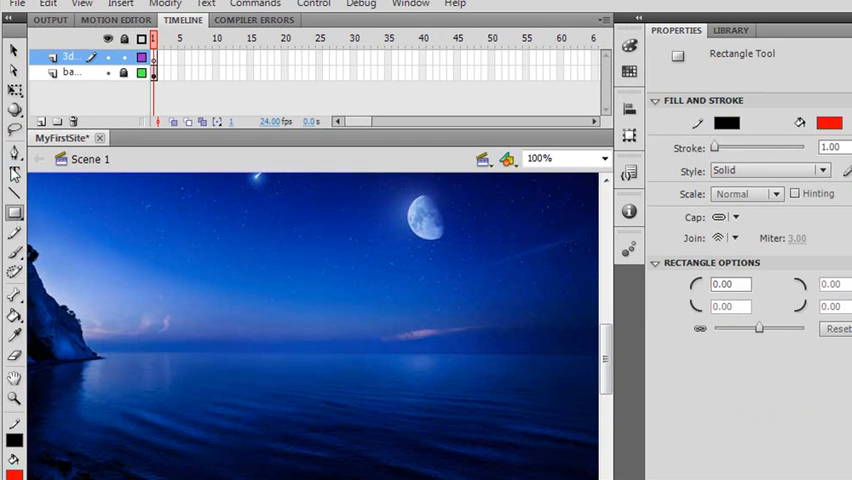
click(15, 212)
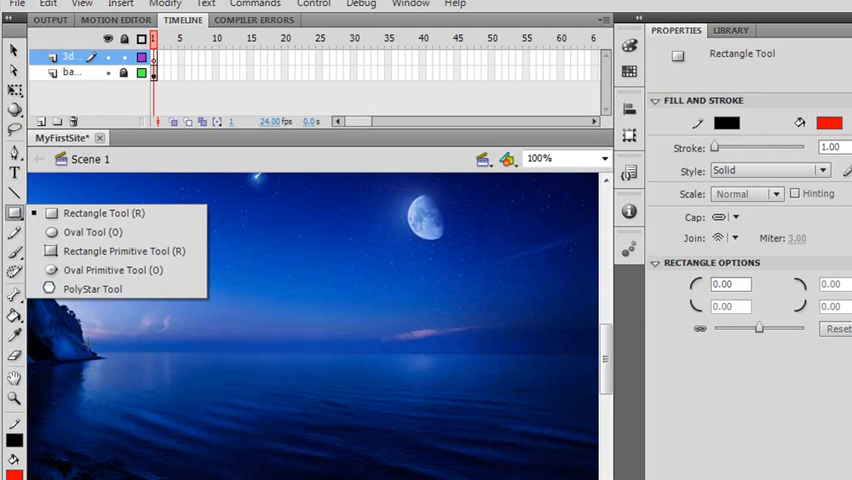
drag(90, 345, 600, 479)
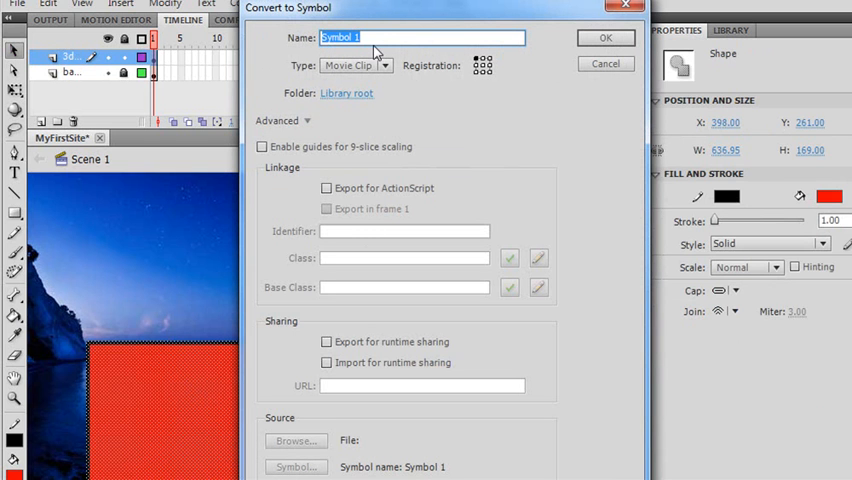
text(seatingP)
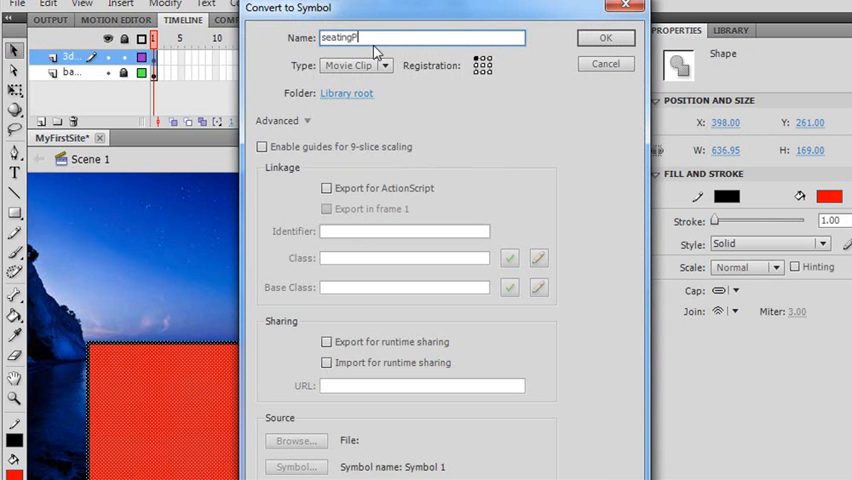
click(605, 37)
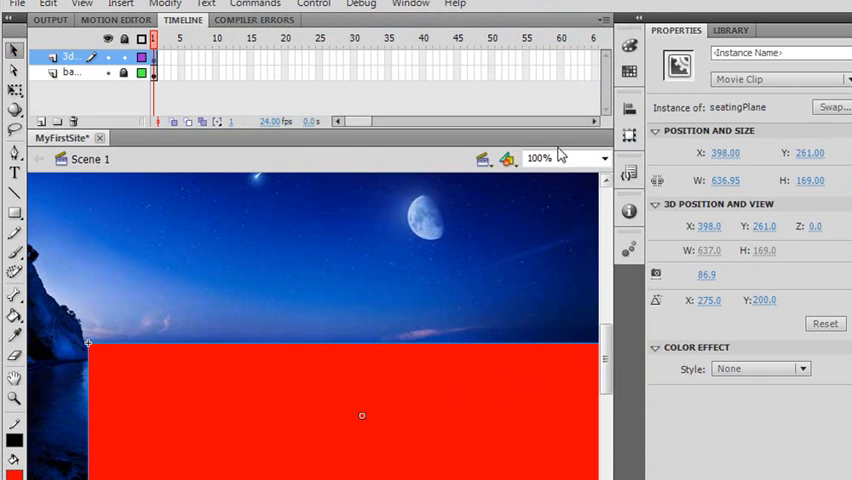
mouse_move(628, 297)
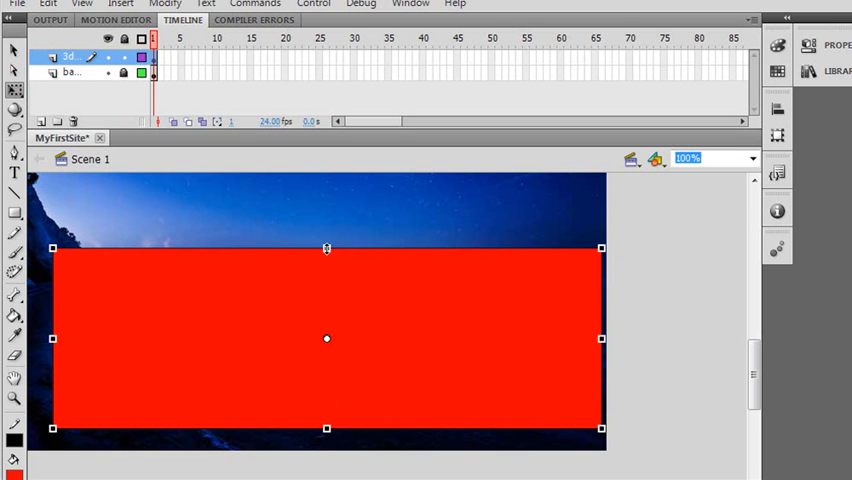
mouse_move(508, 188)
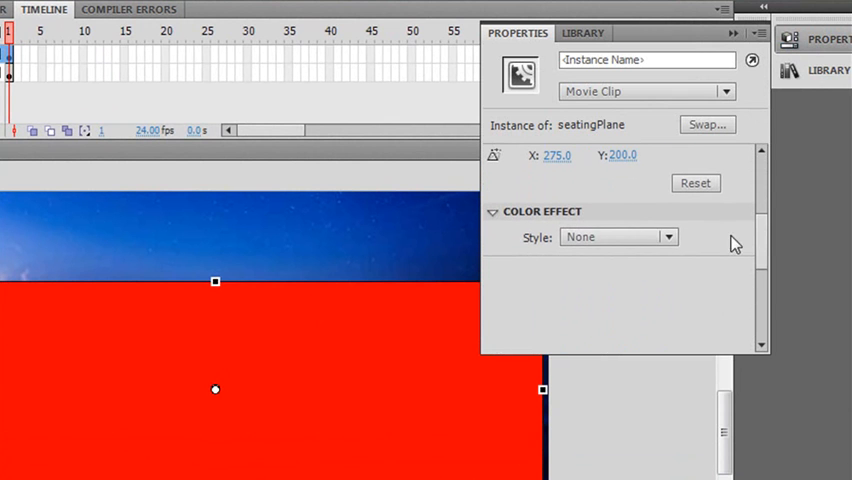
Apply an Alpha colour effect to the seatingPlane movie clip and lower its opacity.
click(617, 237)
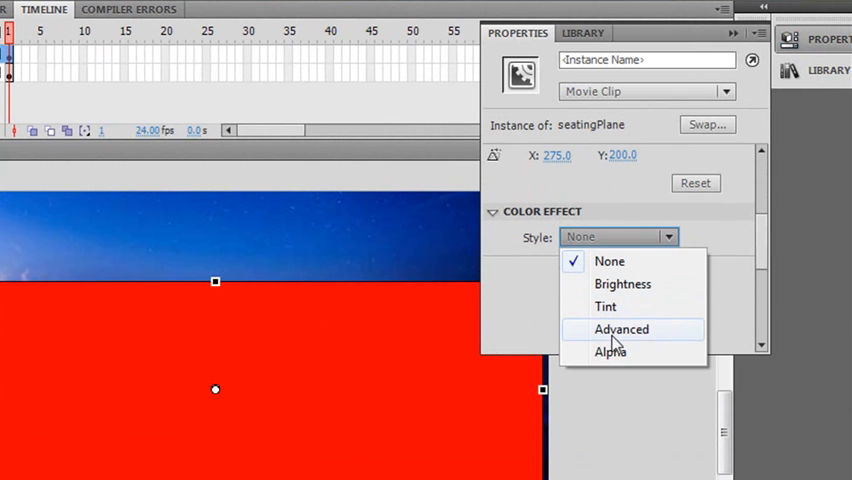
click(610, 352)
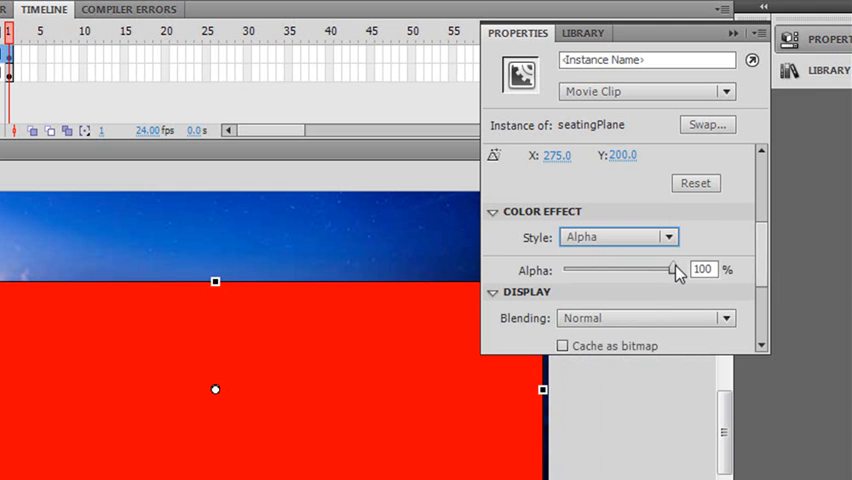
drag(670, 270, 608, 270)
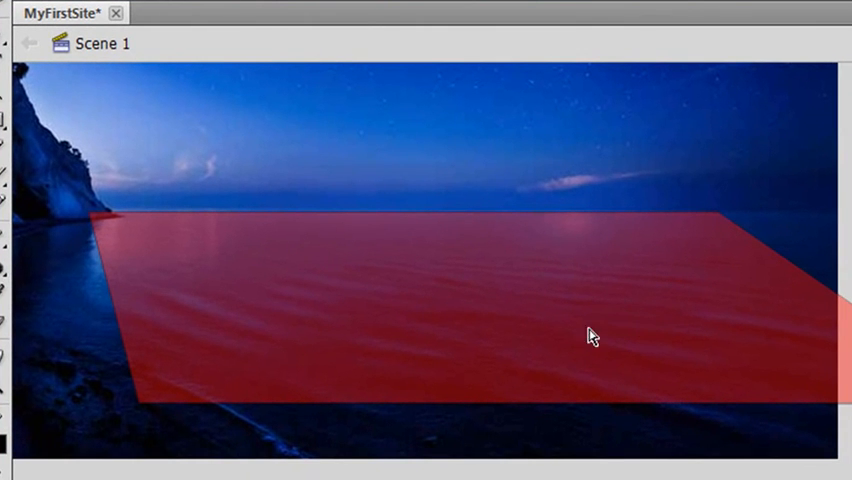
mouse_move(653, 238)
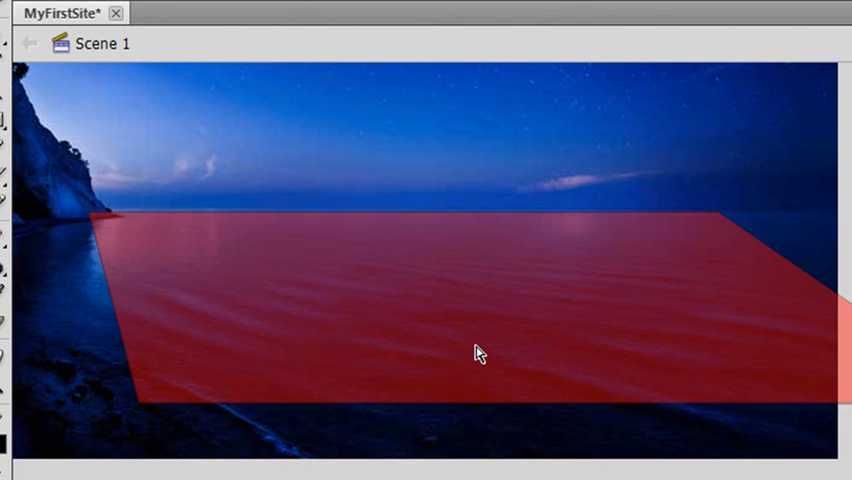
mouse_move(437, 391)
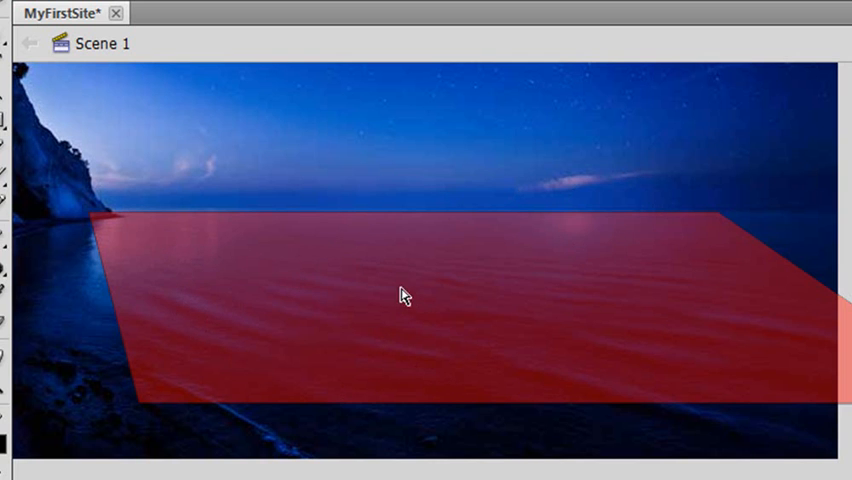
mouse_move(470, 356)
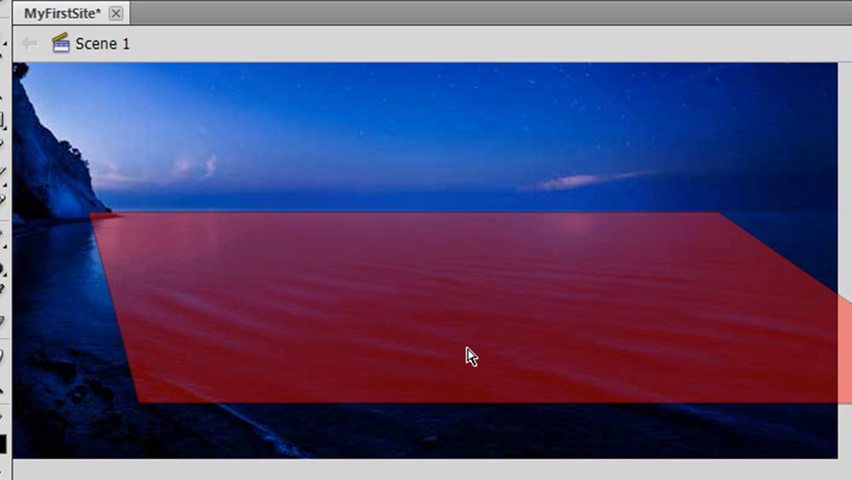